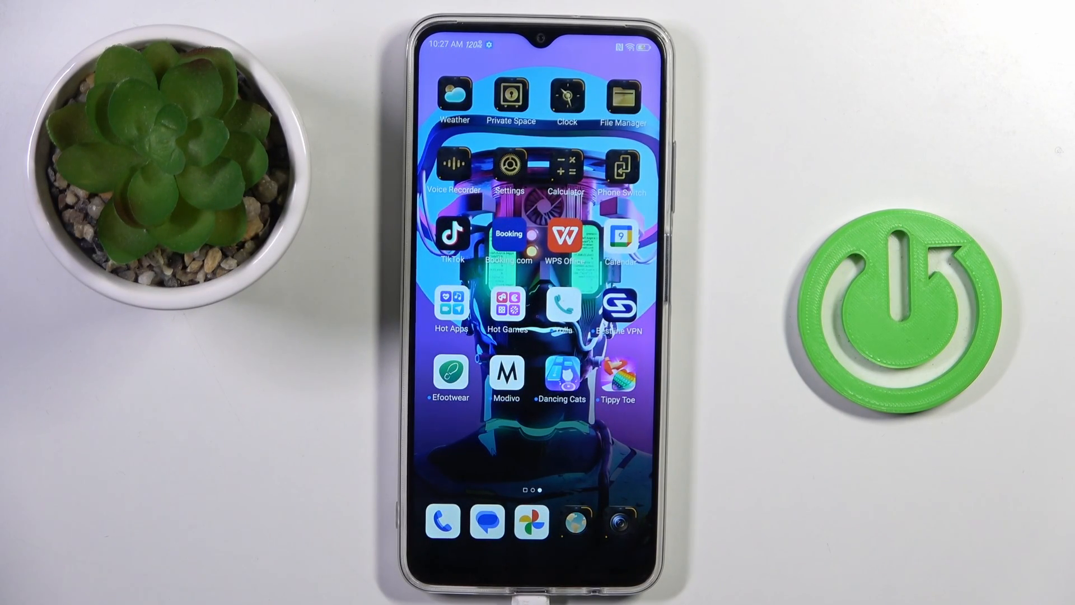
Launch the Settings app from the home screen.
left_click(508, 165)
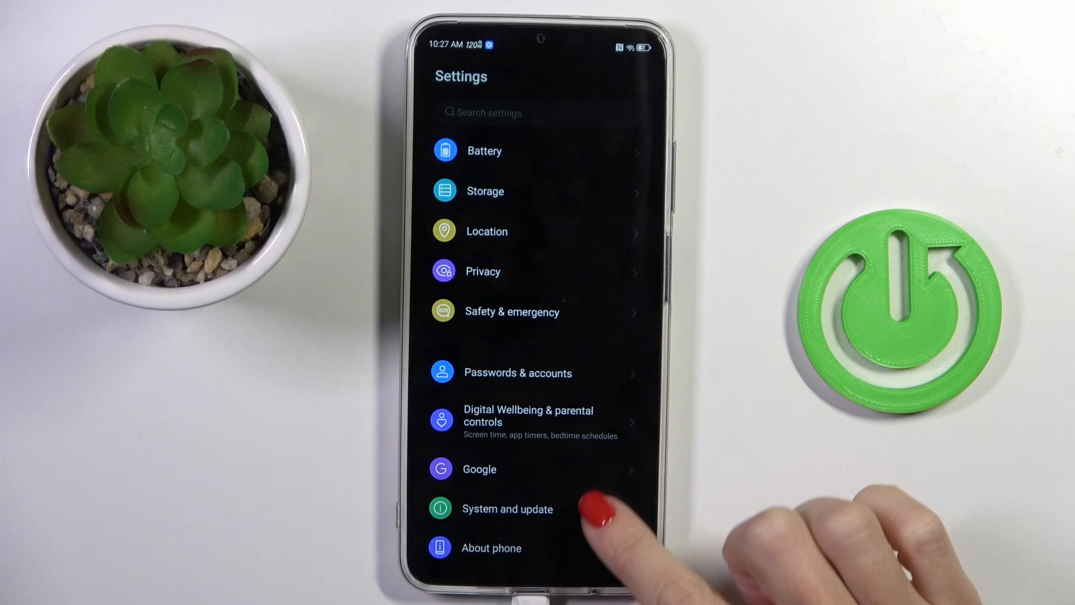
Unlock developer mode via Build number in About phone, then go to System and update.
left_click(492, 548)
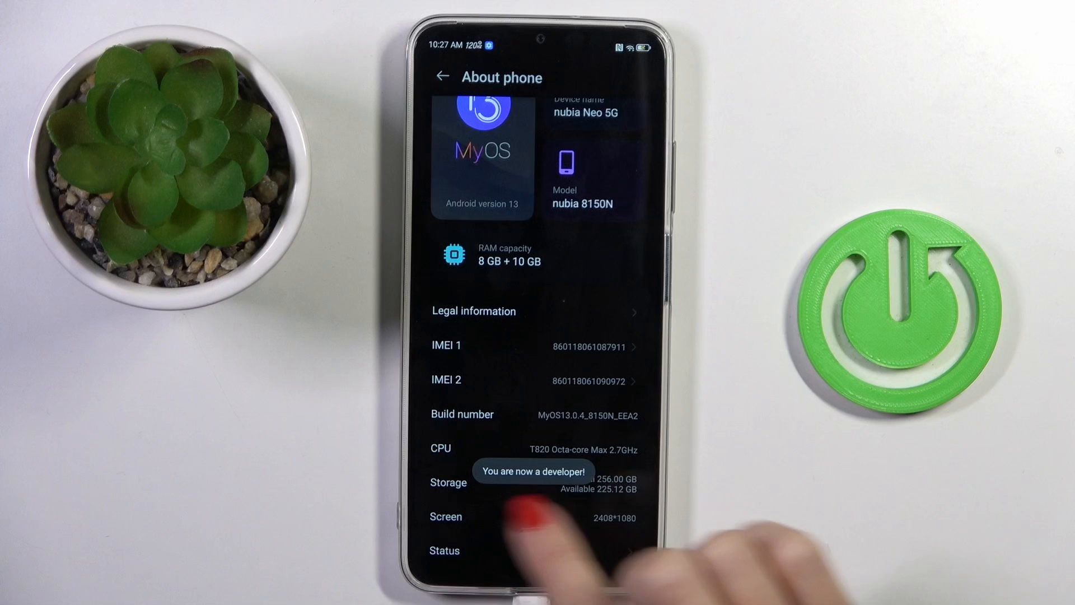
left_click(443, 76)
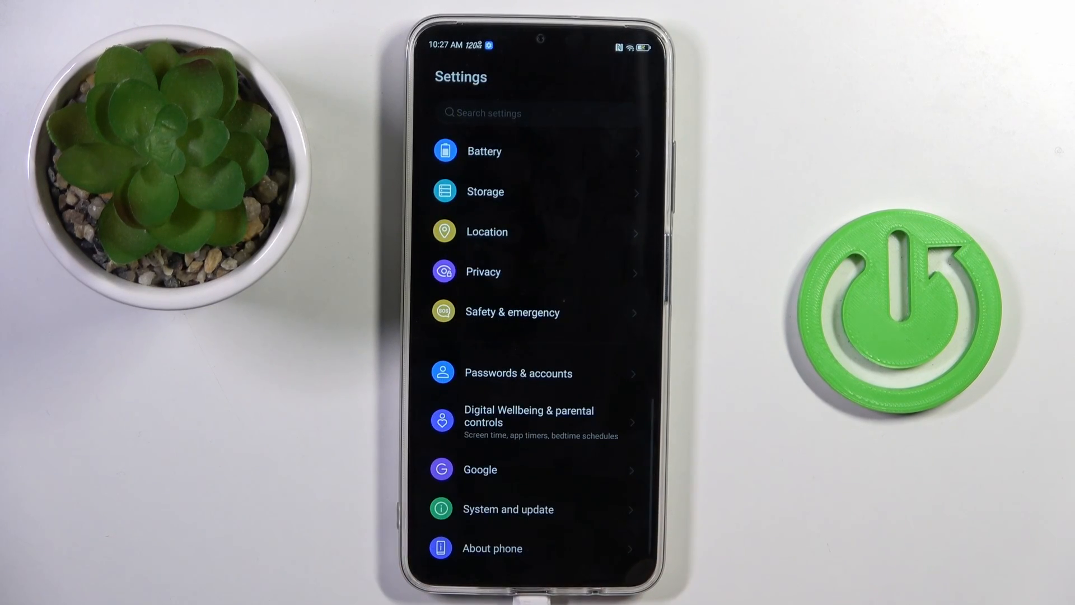
left_click(508, 509)
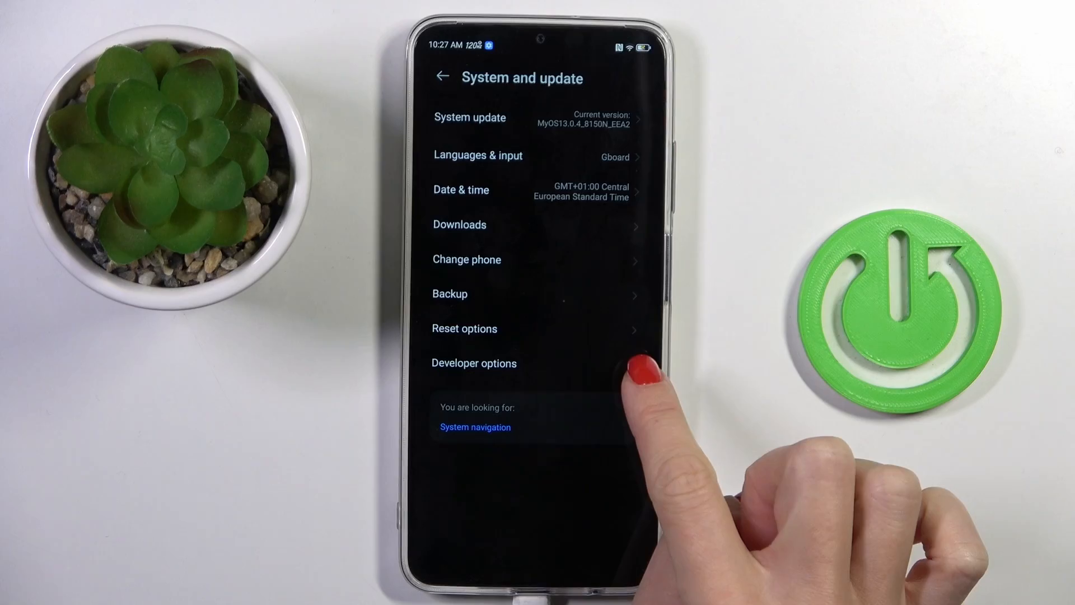
Switch Use developer options off, then cancel the Restart Device prompt so they stay on.
left_click(474, 363)
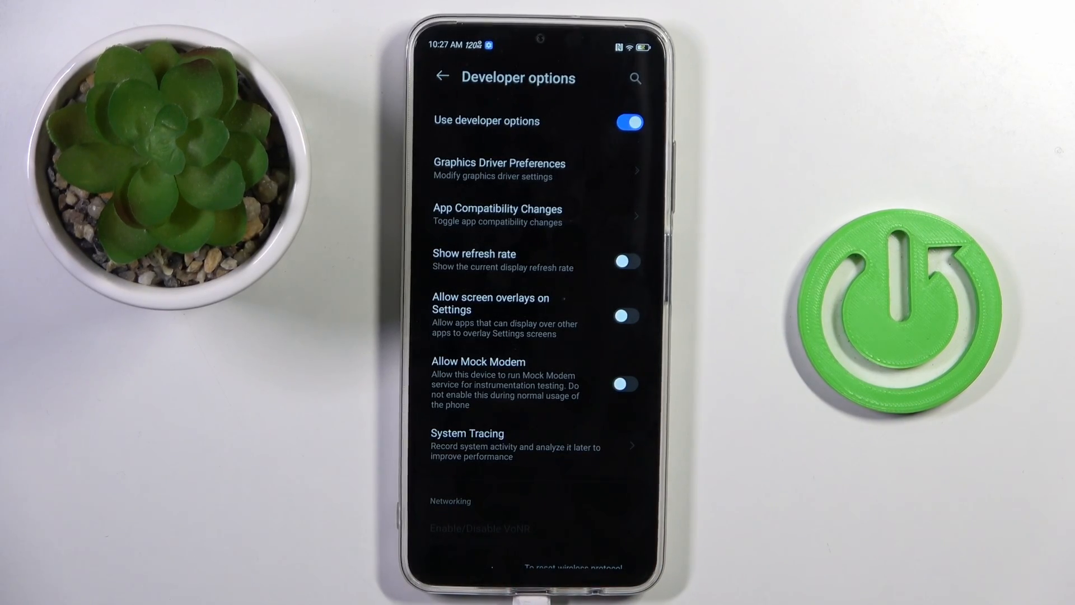
scroll("down", 3)
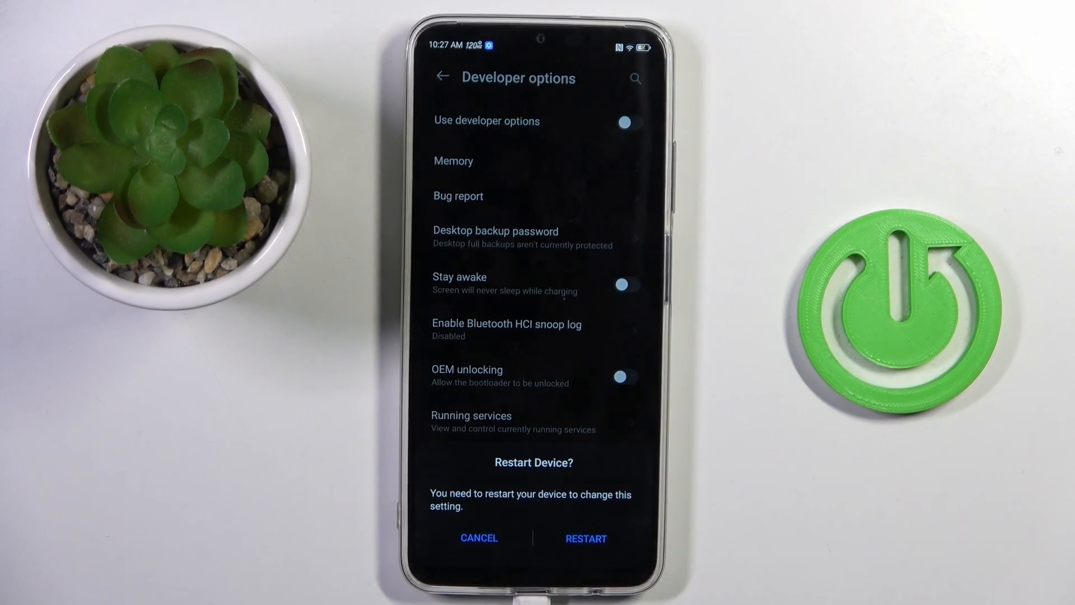
left_click(478, 537)
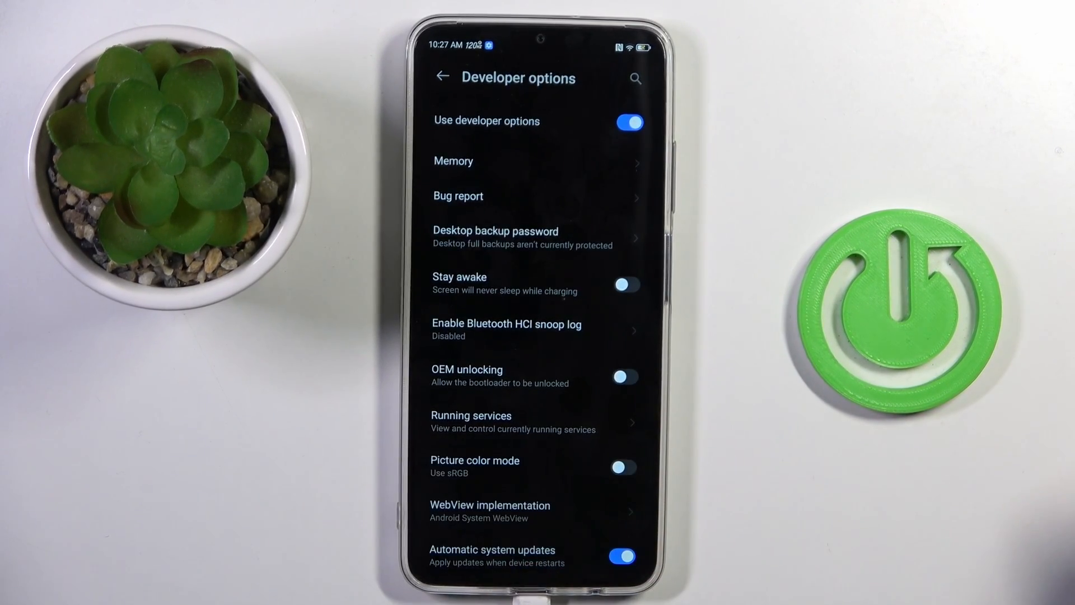